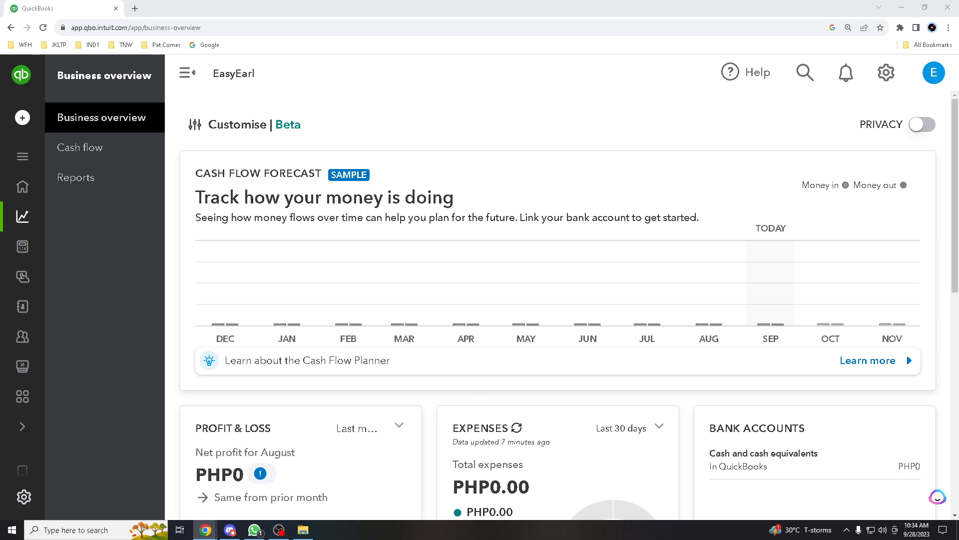
scroll("down", 3)
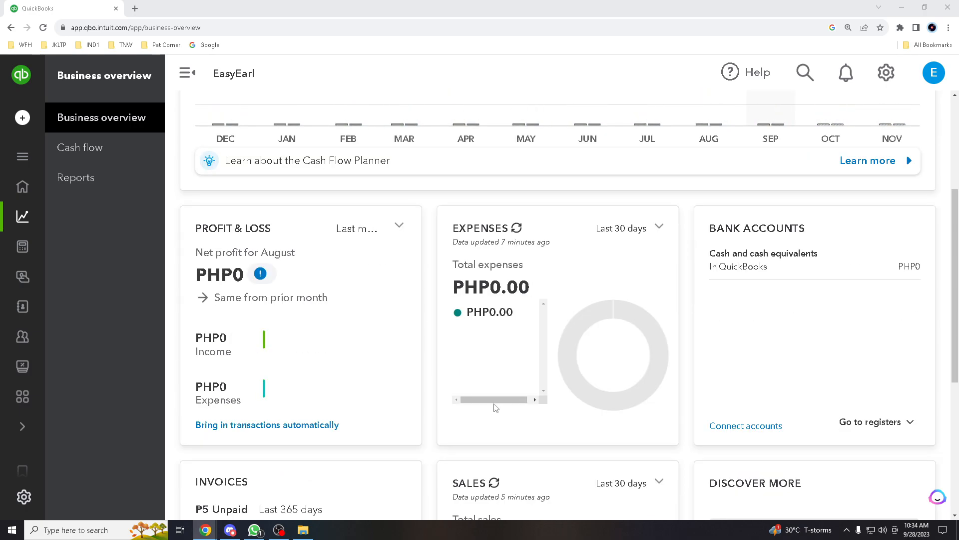
scroll("down", 3)
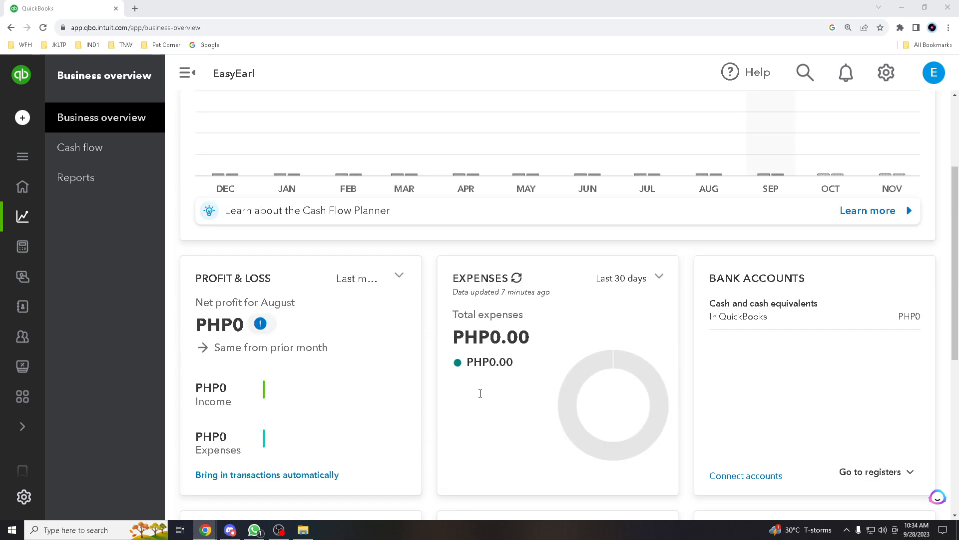
scroll("down", 3)
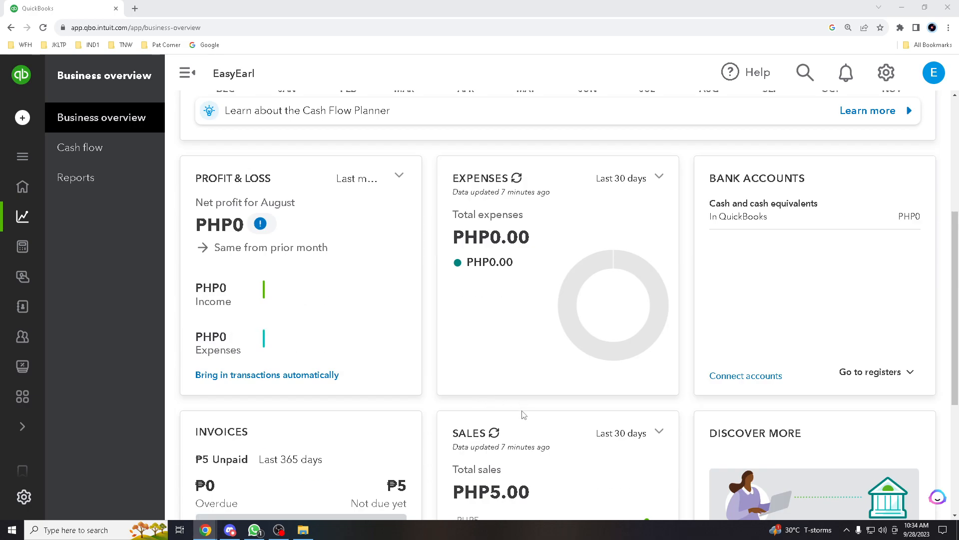
scroll("down", 3)
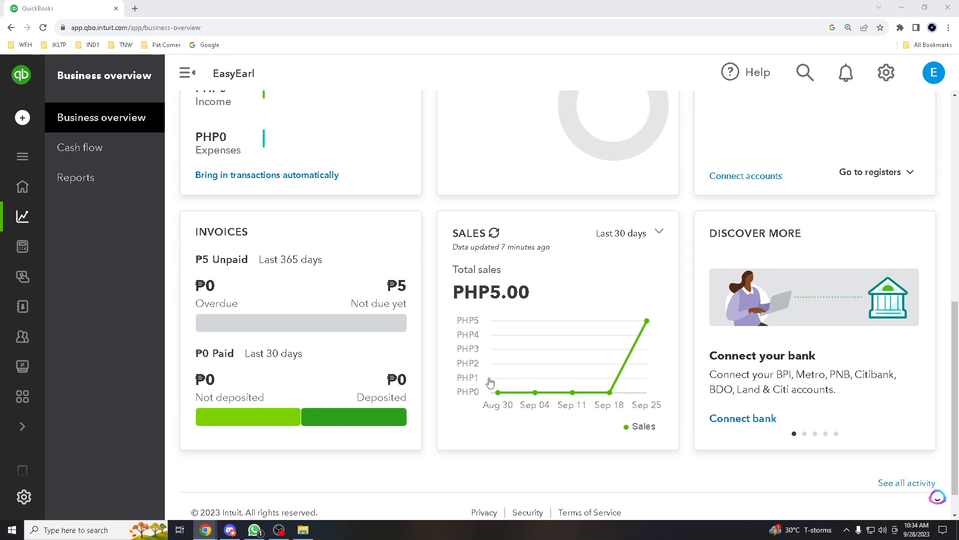
scroll("down", 3)
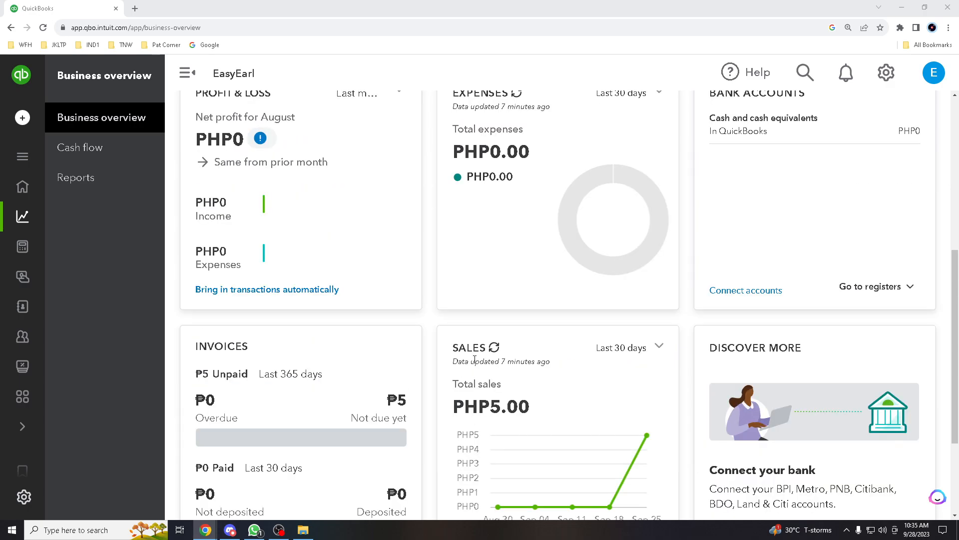
mouse_move(483, 348)
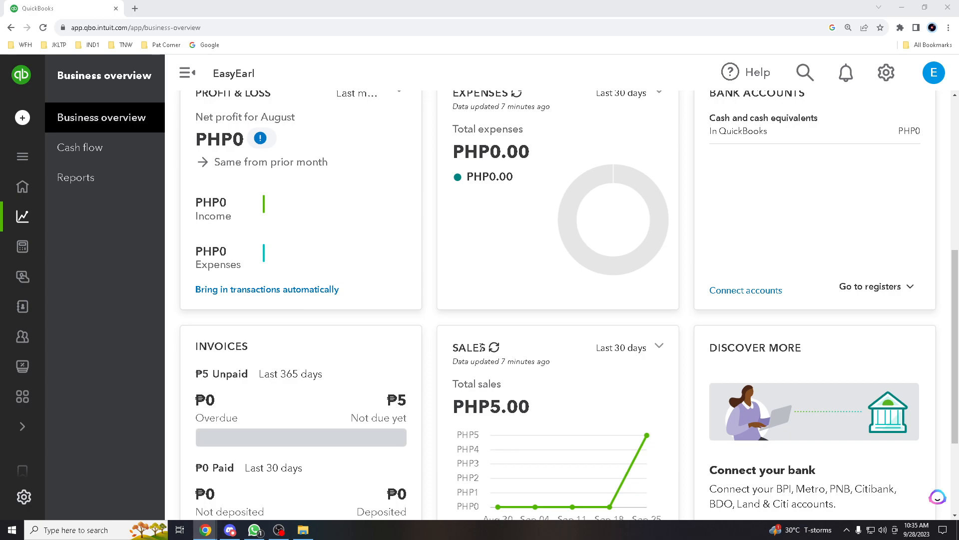
scroll("down", 3)
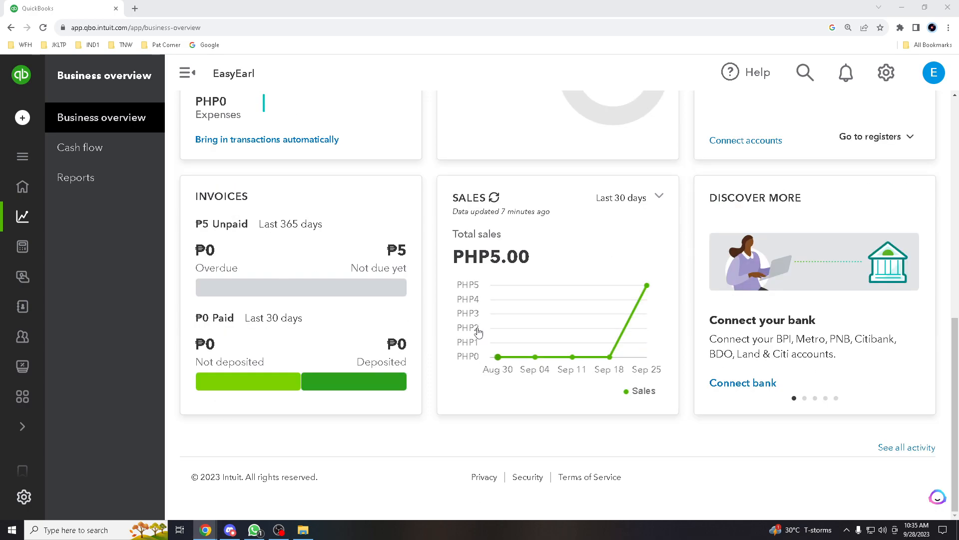
mouse_move(476, 289)
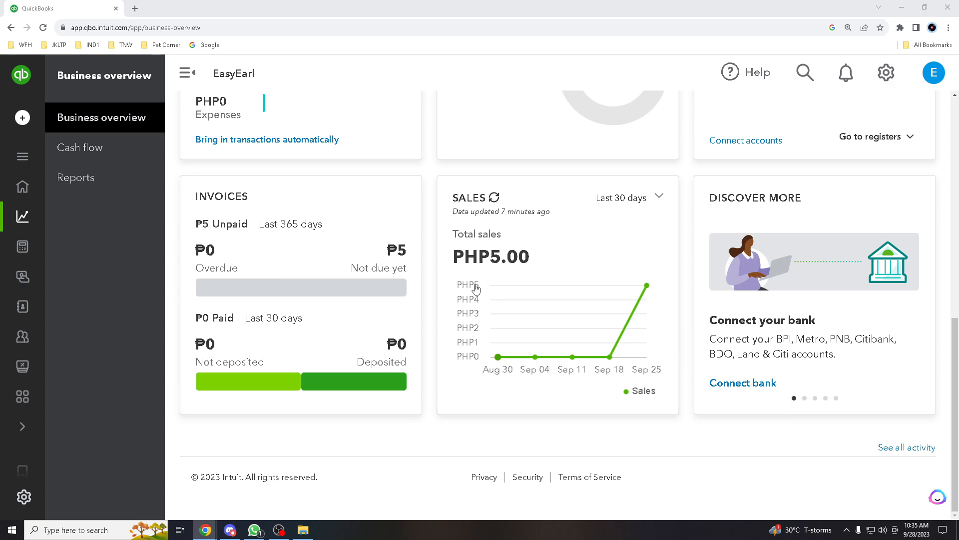
scroll("up", 3)
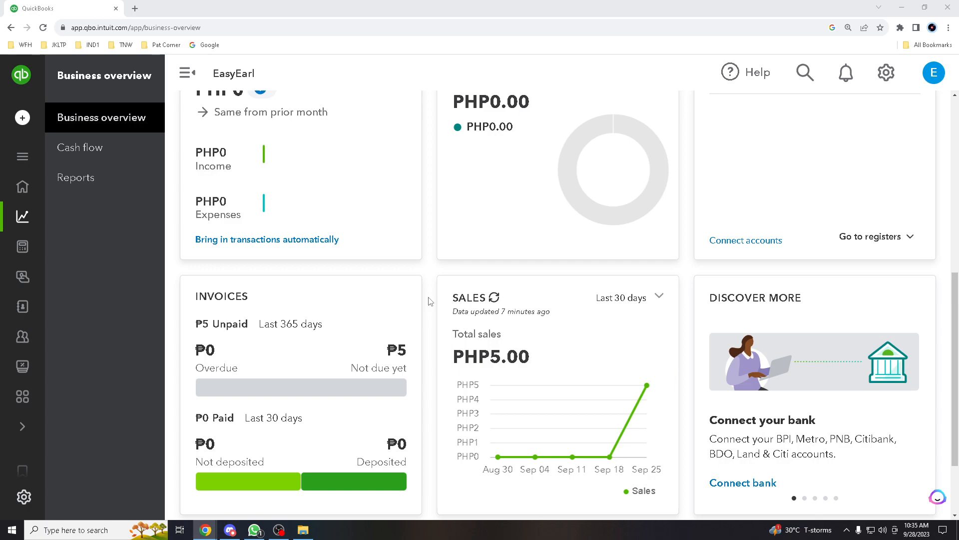
scroll("down", 3)
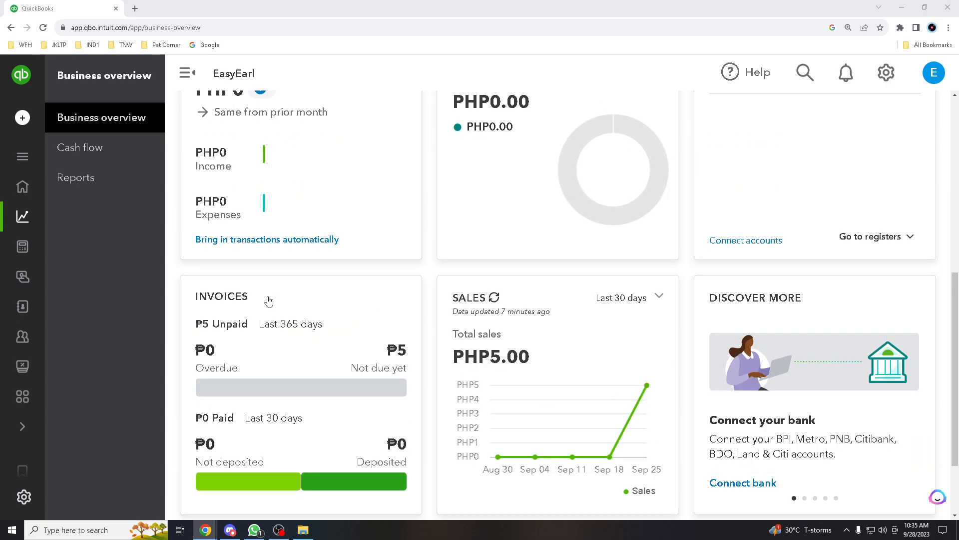
mouse_move(273, 301)
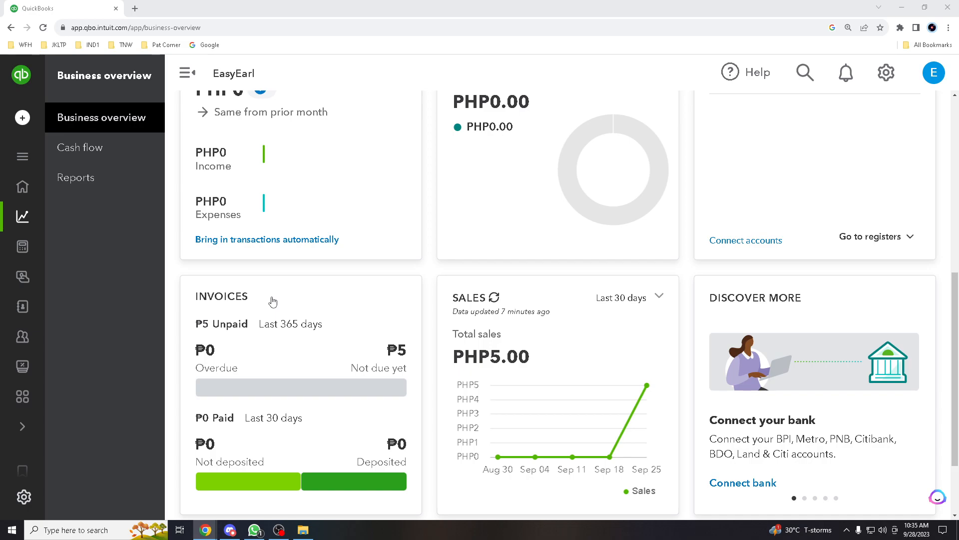
mouse_move(358, 307)
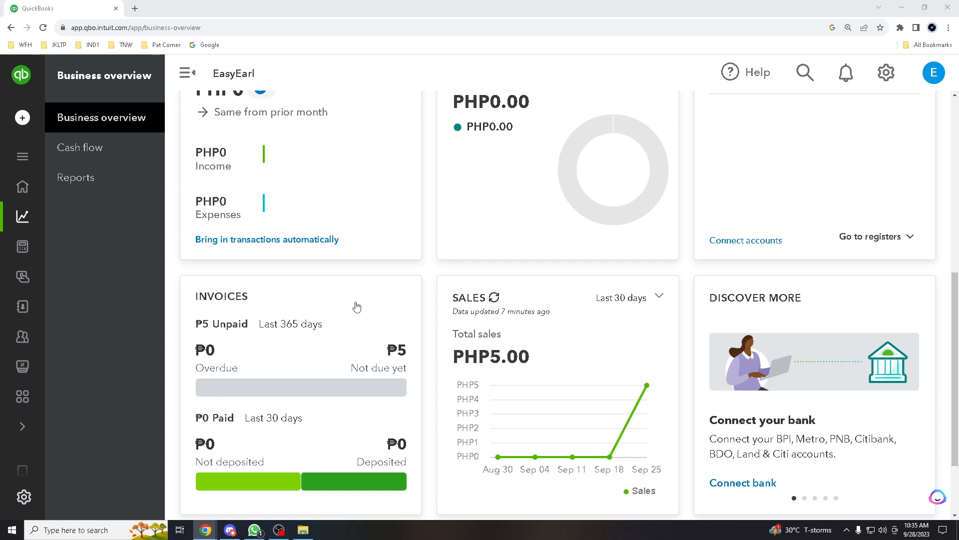
mouse_move(356, 300)
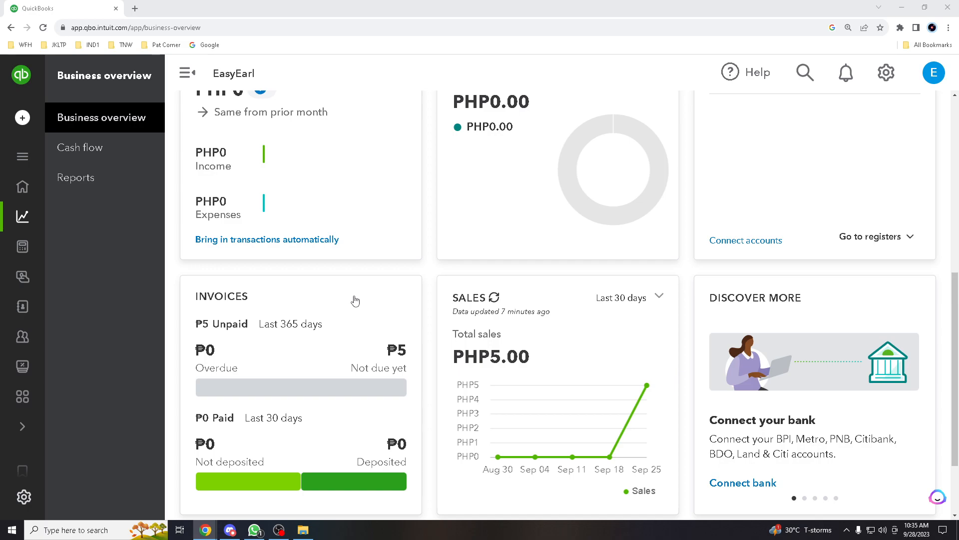
scroll("up", 3)
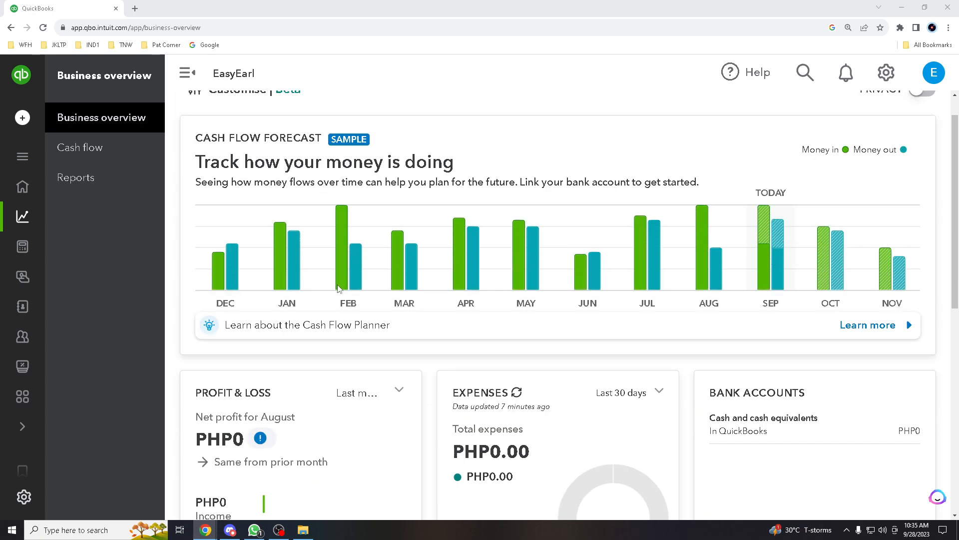
mouse_move(313, 294)
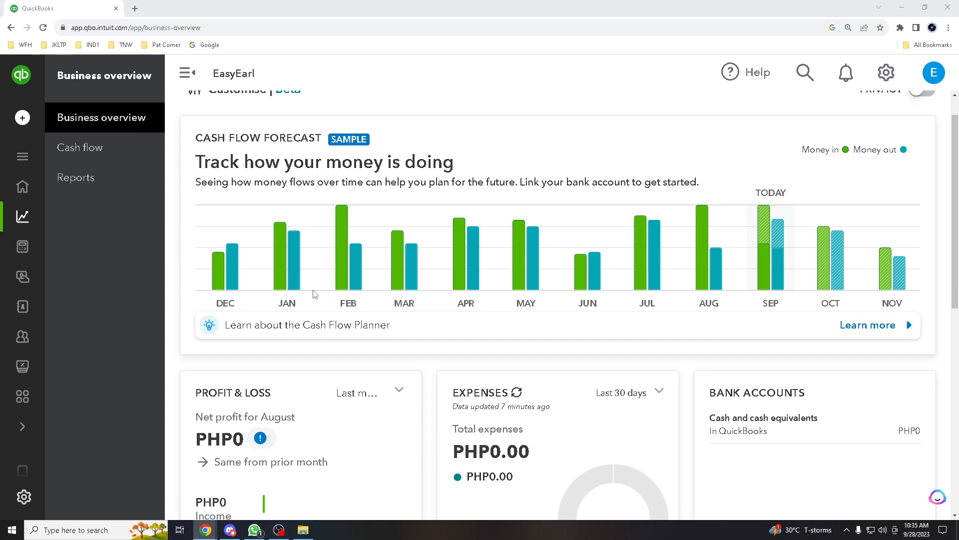
scroll("down", 3)
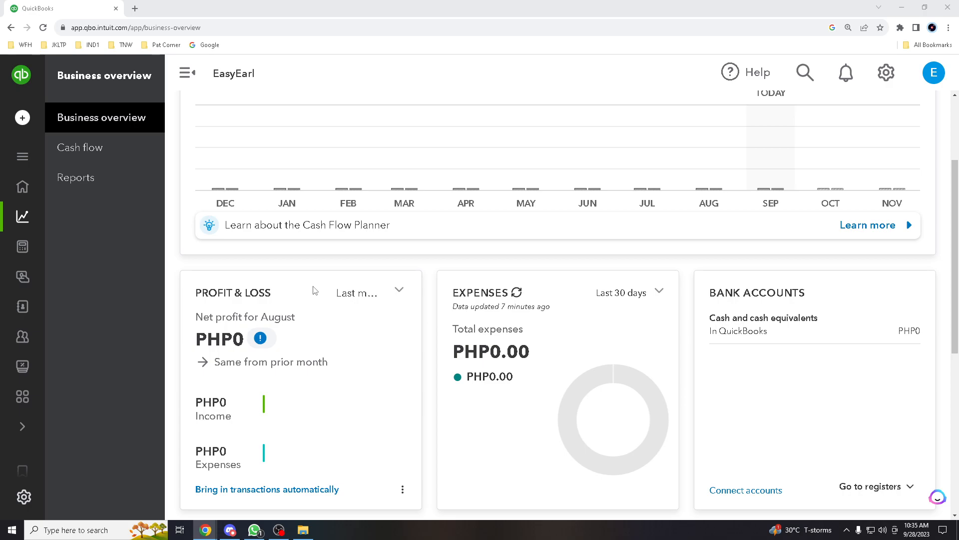
mouse_move(365, 284)
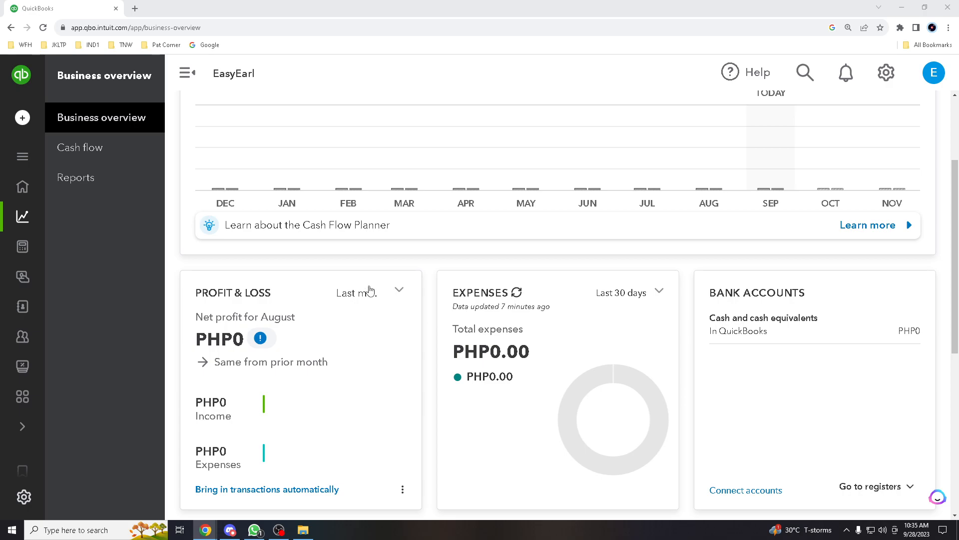
scroll("down", 3)
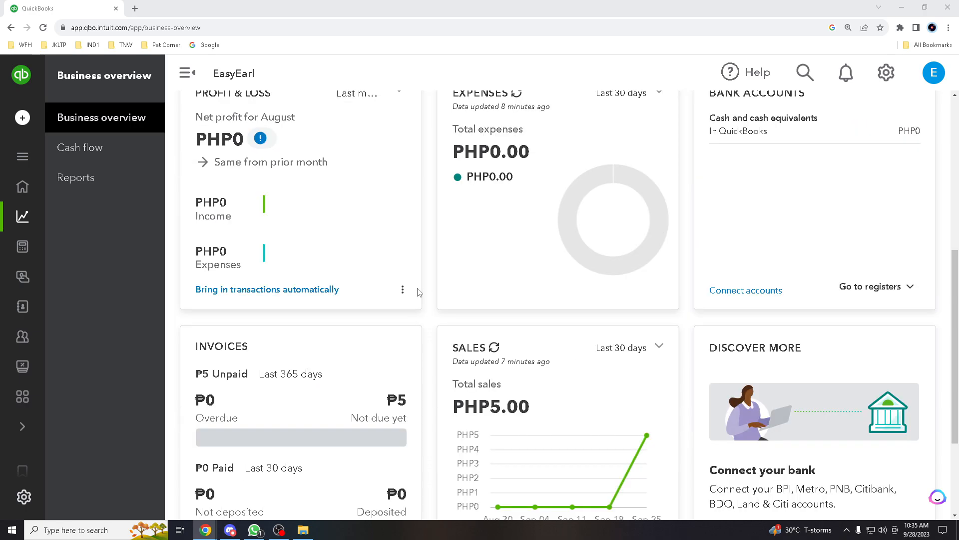
mouse_move(412, 344)
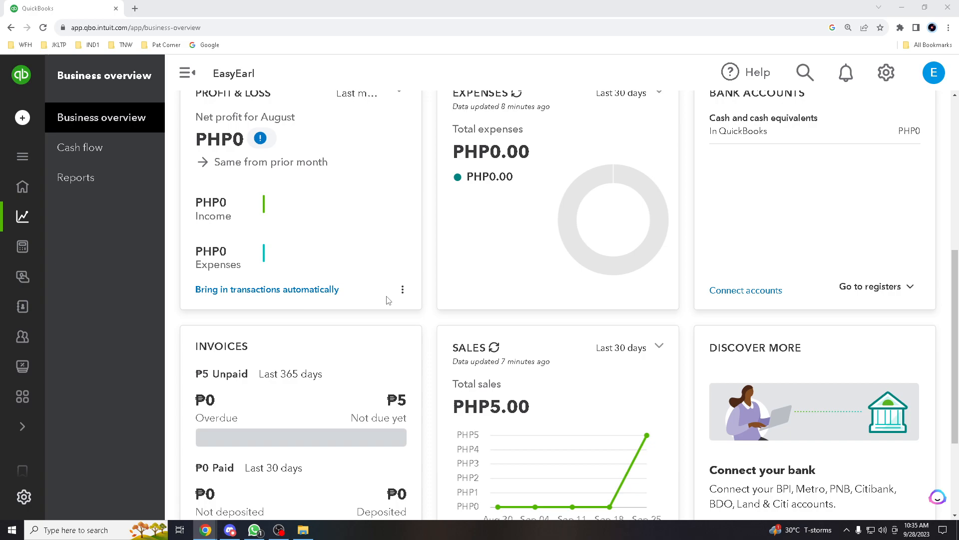
scroll("down", 3)
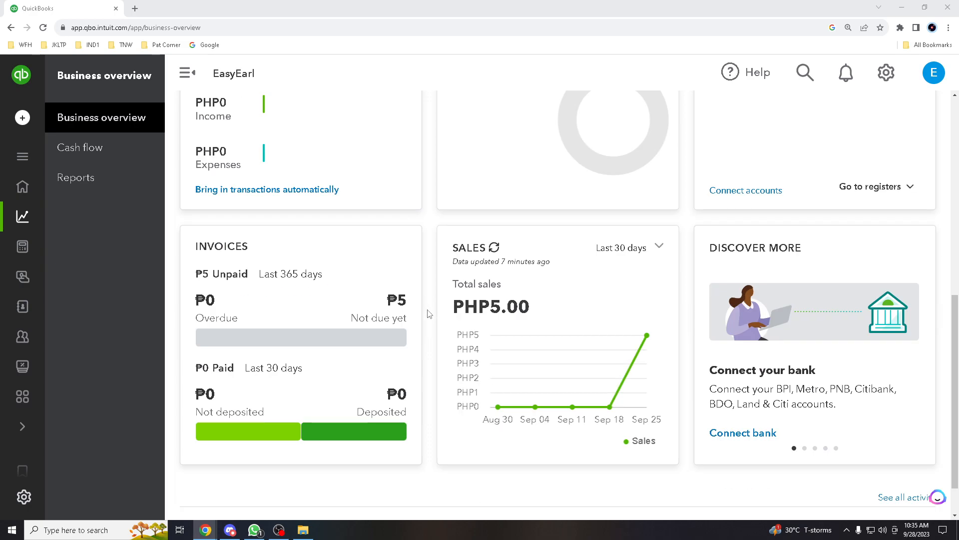
mouse_move(433, 323)
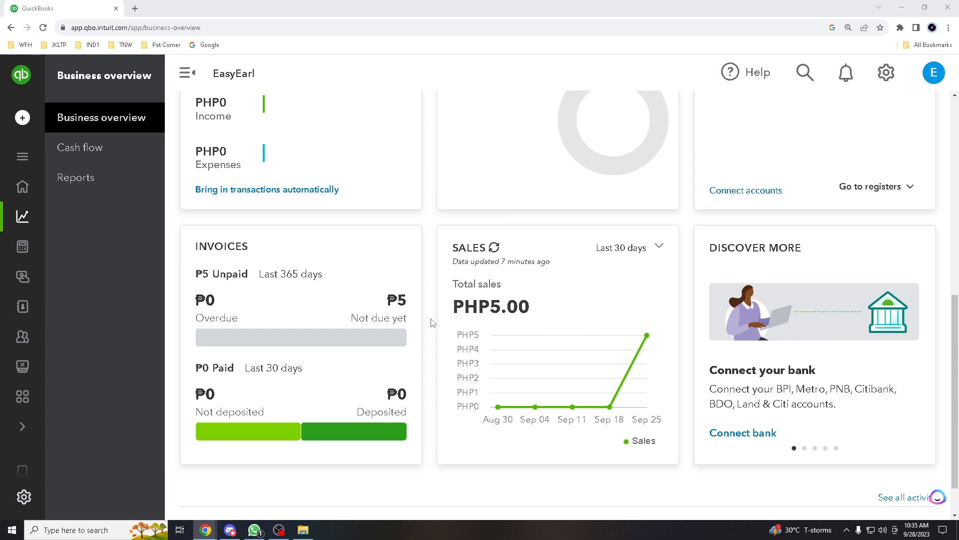
scroll("down", 3)
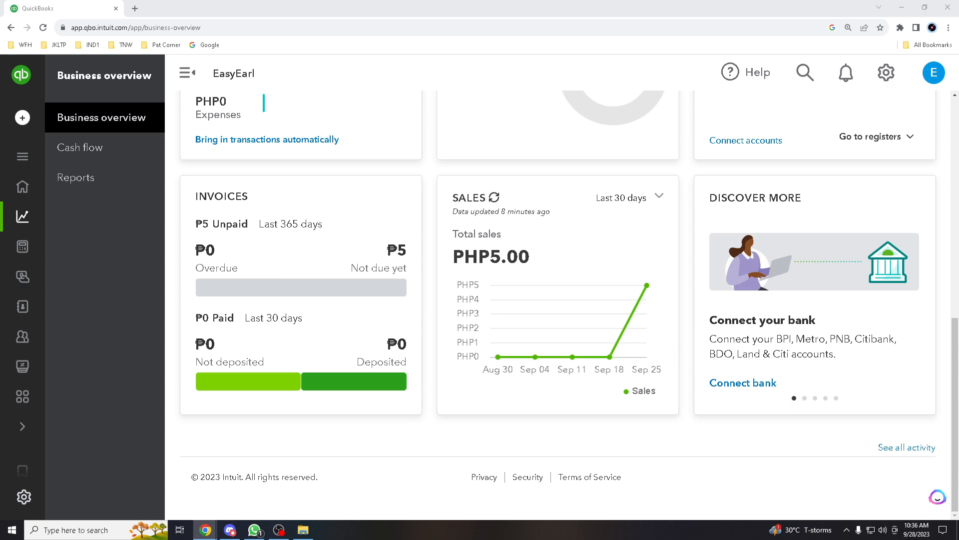
mouse_move(378, 295)
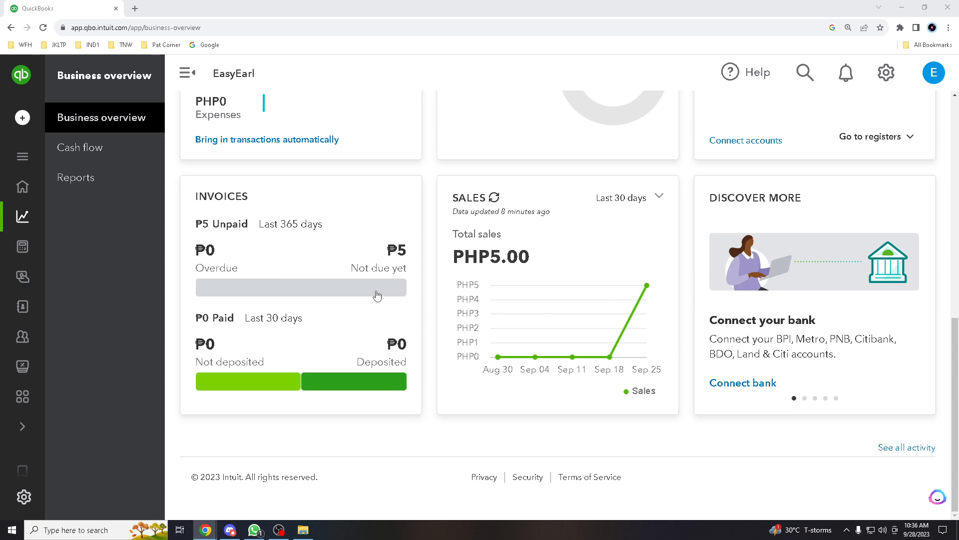
mouse_move(454, 394)
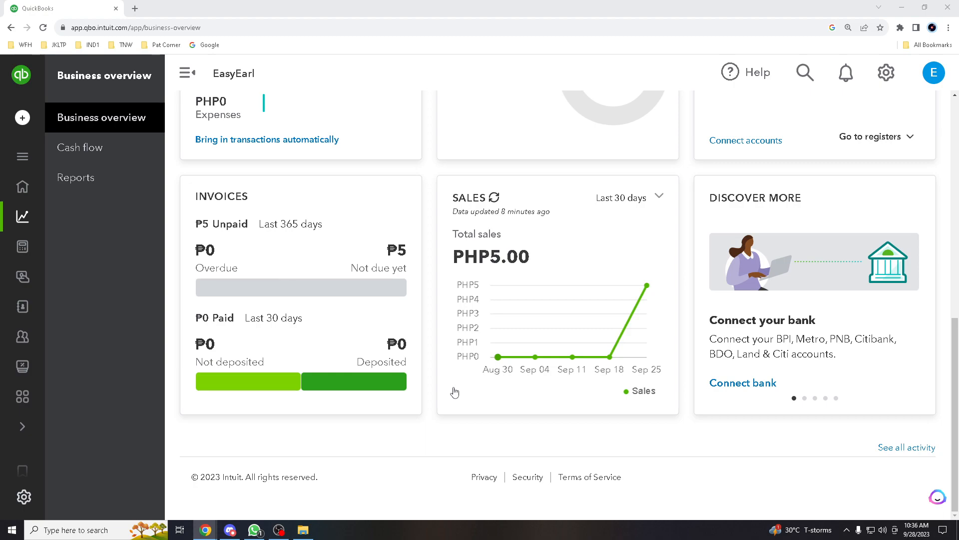
mouse_move(459, 421)
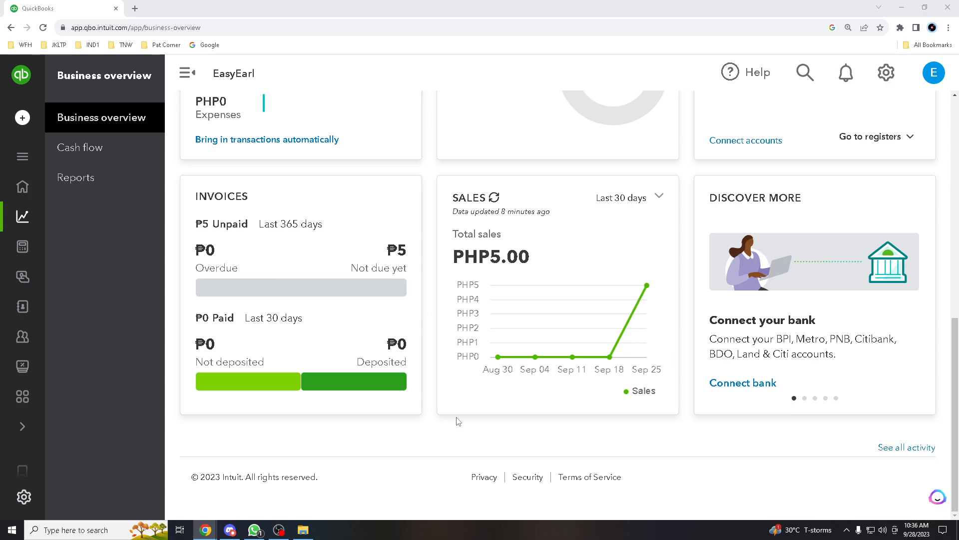
mouse_move(467, 404)
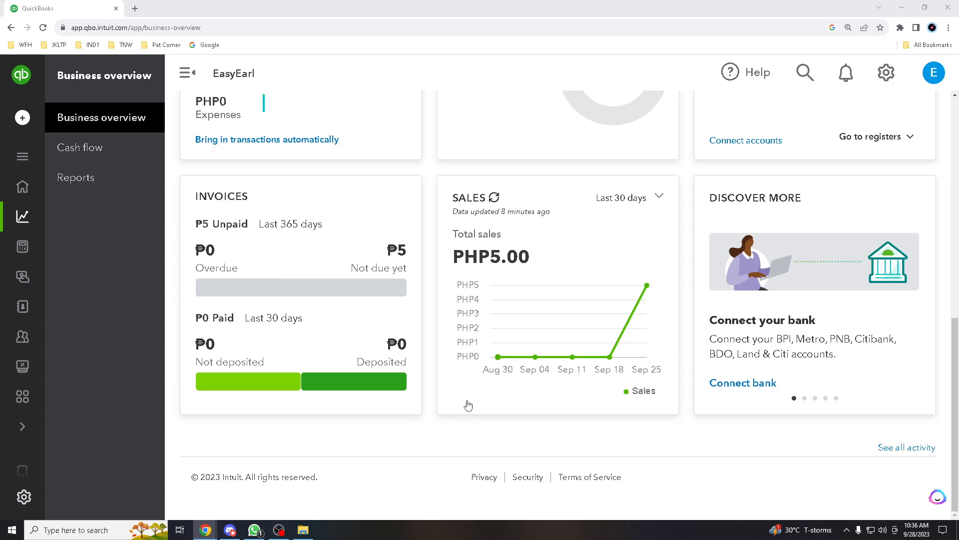
mouse_move(383, 334)
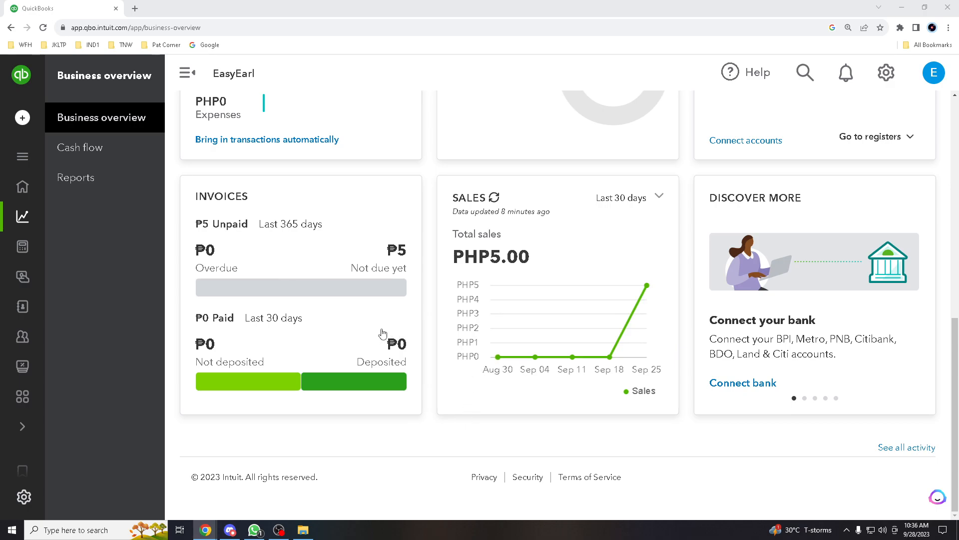
scroll("up", 3)
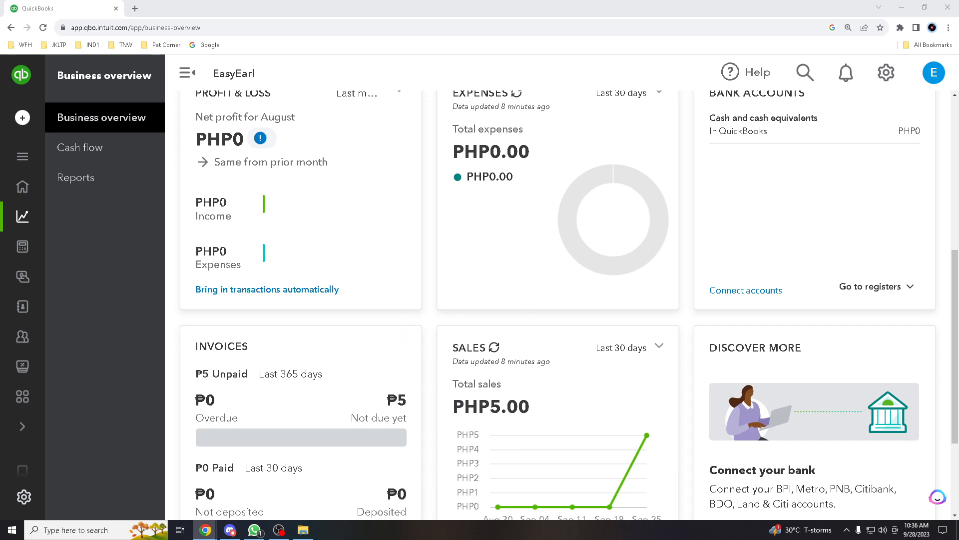
scroll("down", 3)
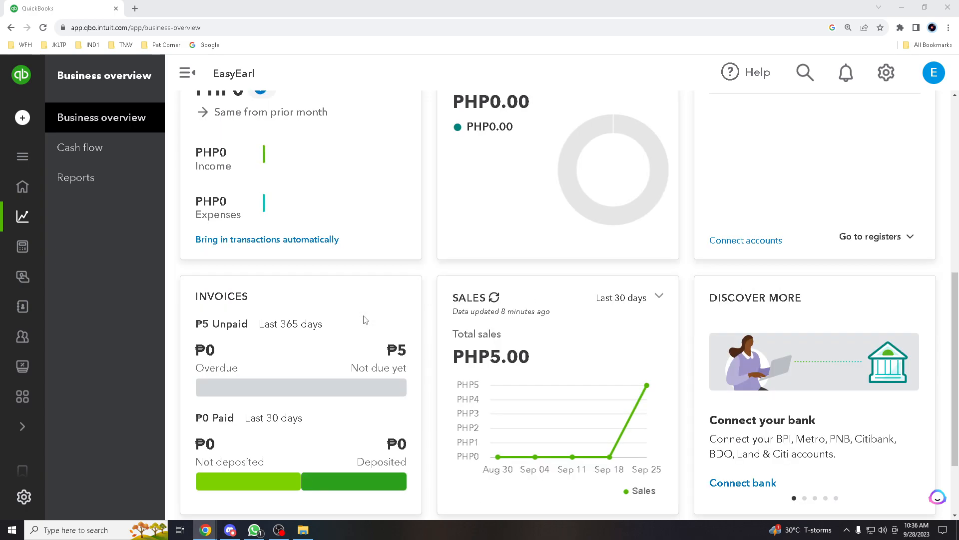
mouse_move(364, 319)
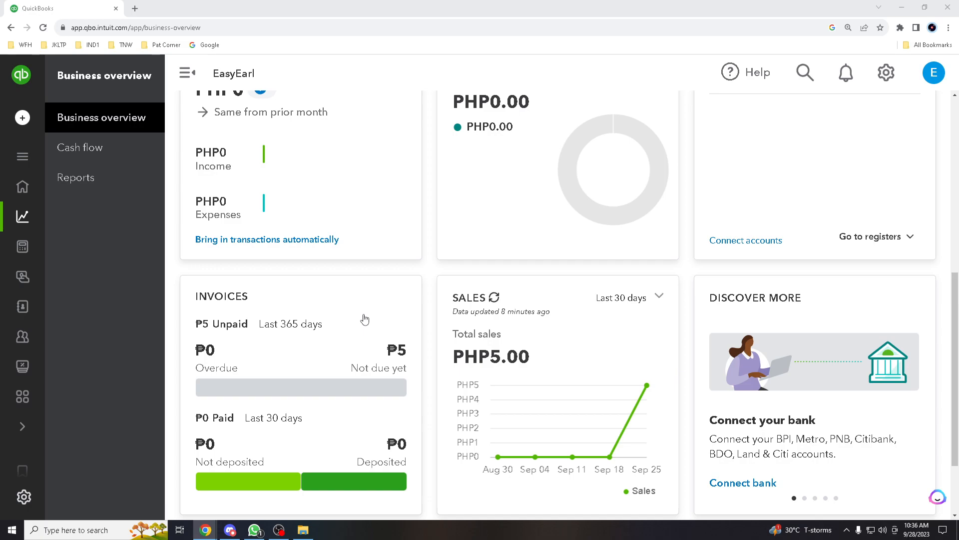
mouse_move(366, 299)
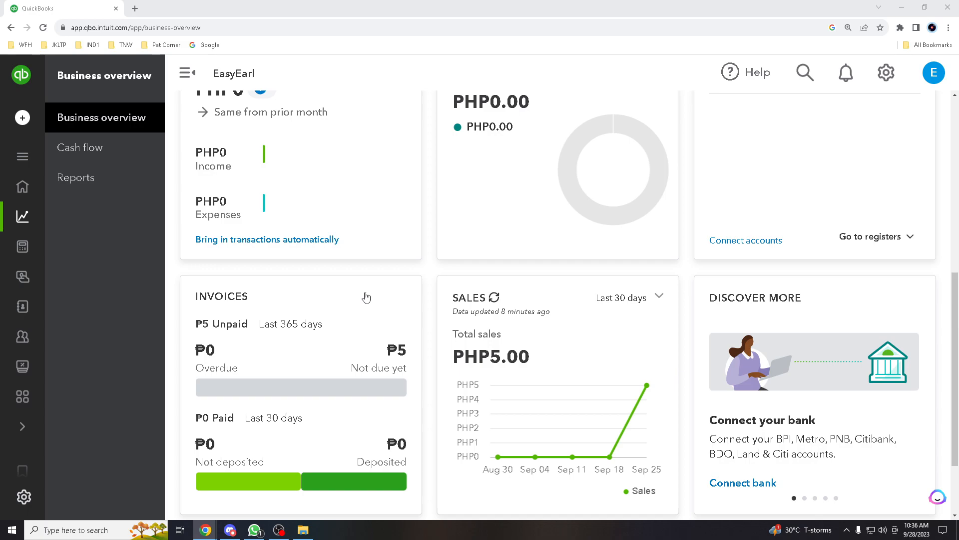
scroll("down", 3)
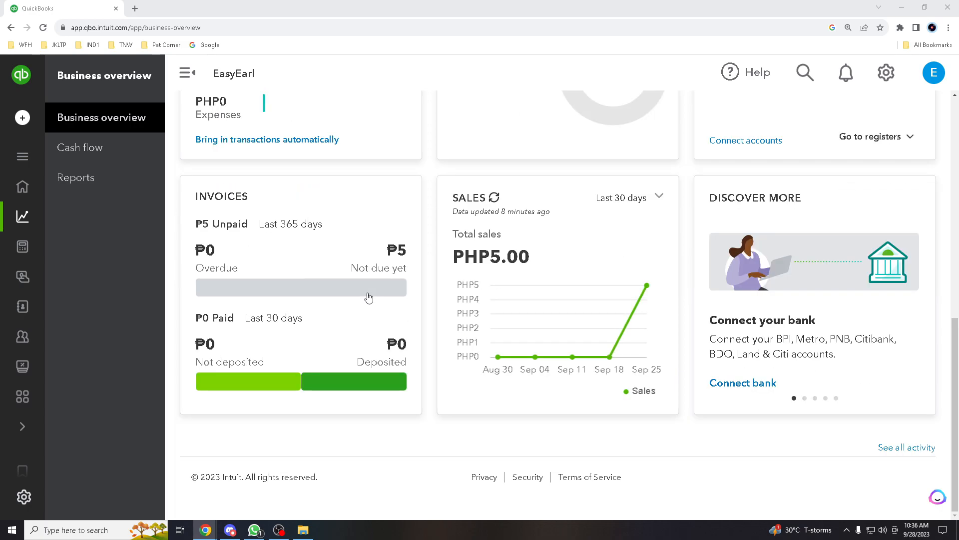
mouse_move(376, 288)
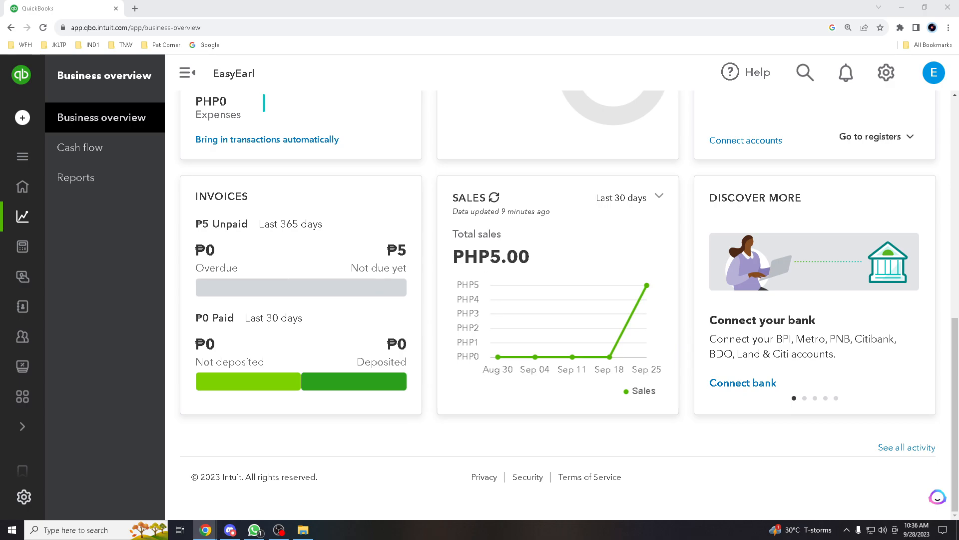
mouse_move(512, 331)
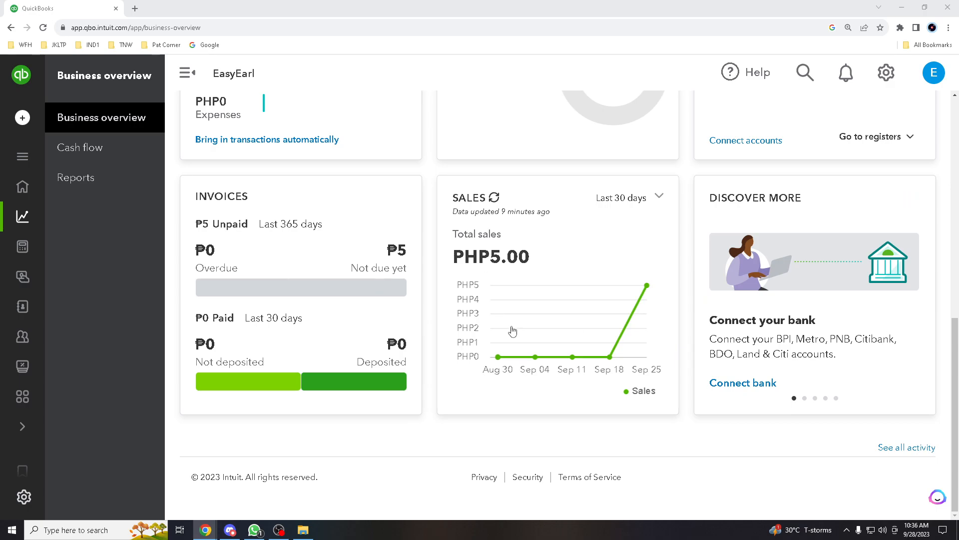
mouse_move(340, 345)
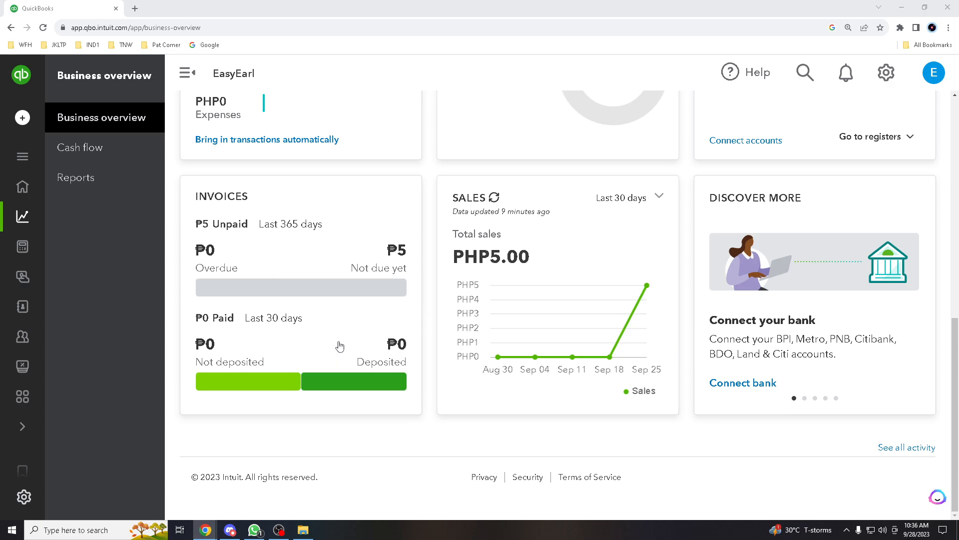
mouse_move(371, 347)
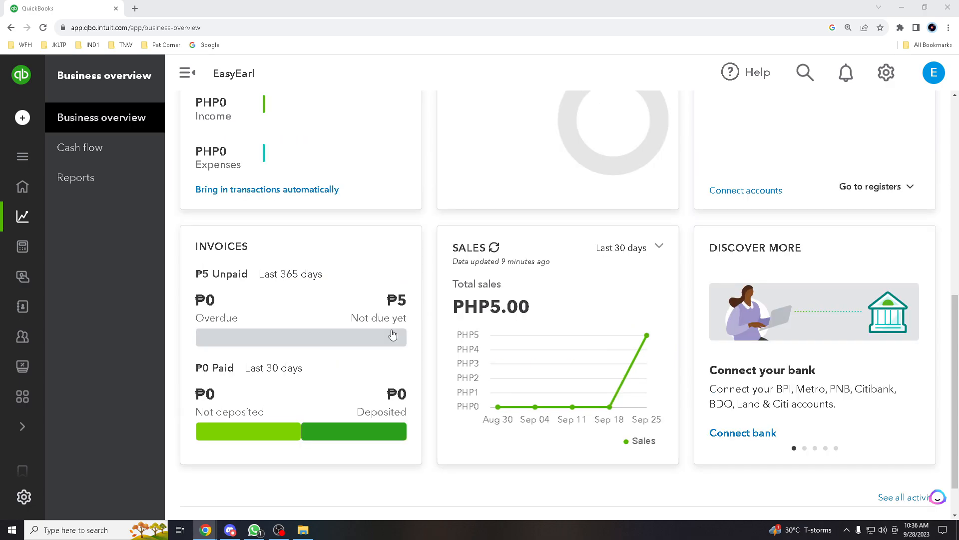
scroll("down", 3)
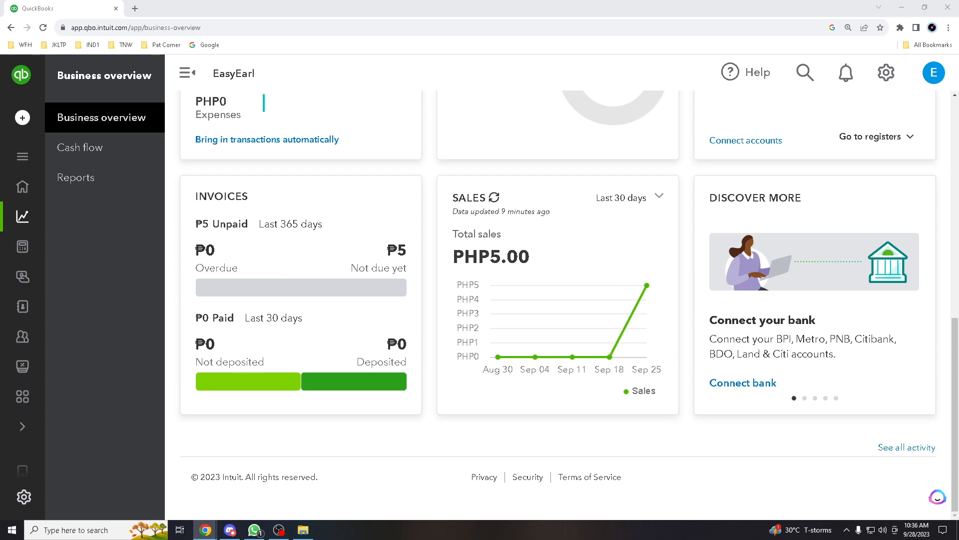
mouse_move(407, 326)
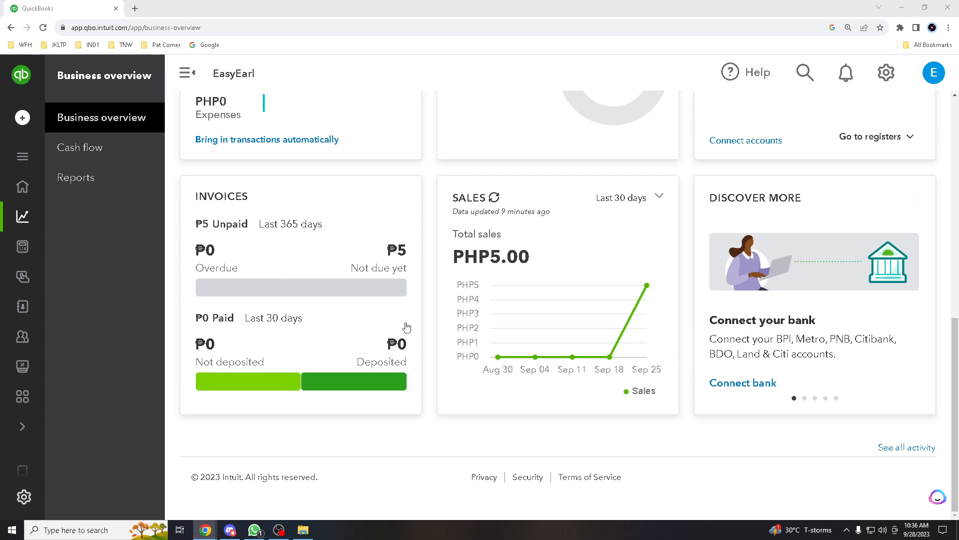
mouse_move(410, 325)
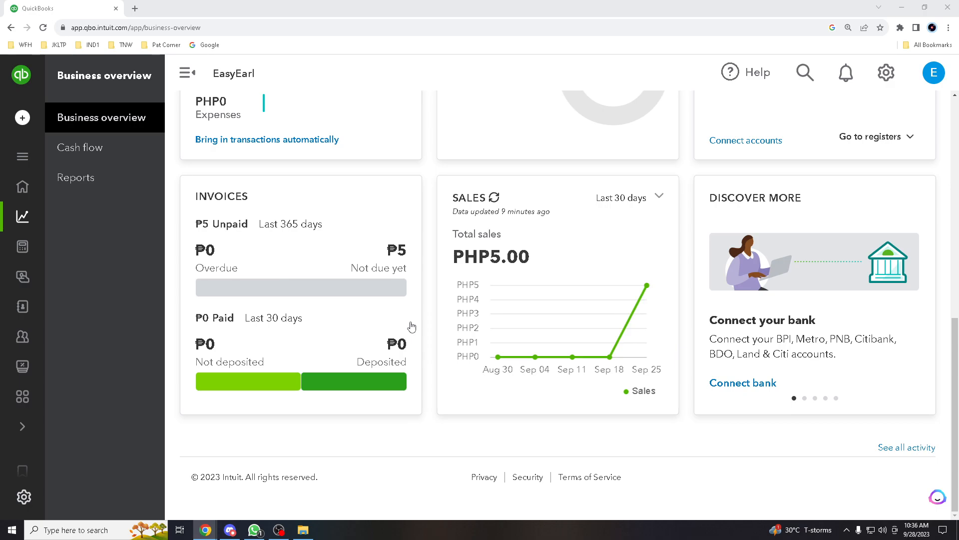
mouse_move(420, 322)
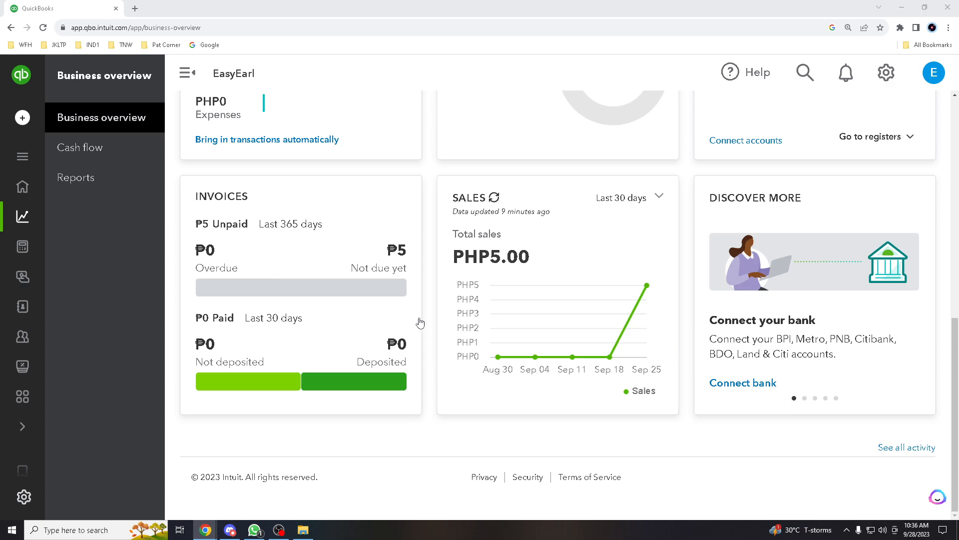
scroll("up", 3)
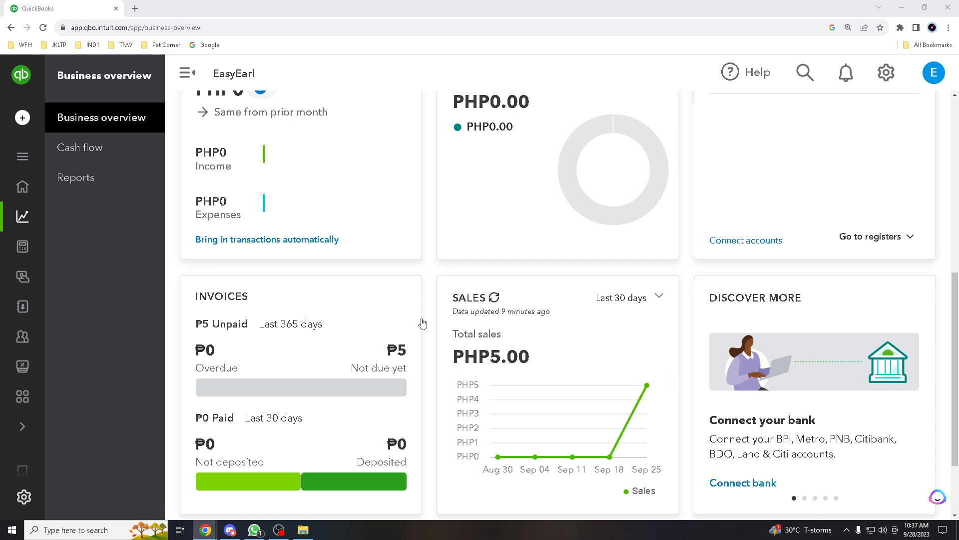
mouse_move(424, 322)
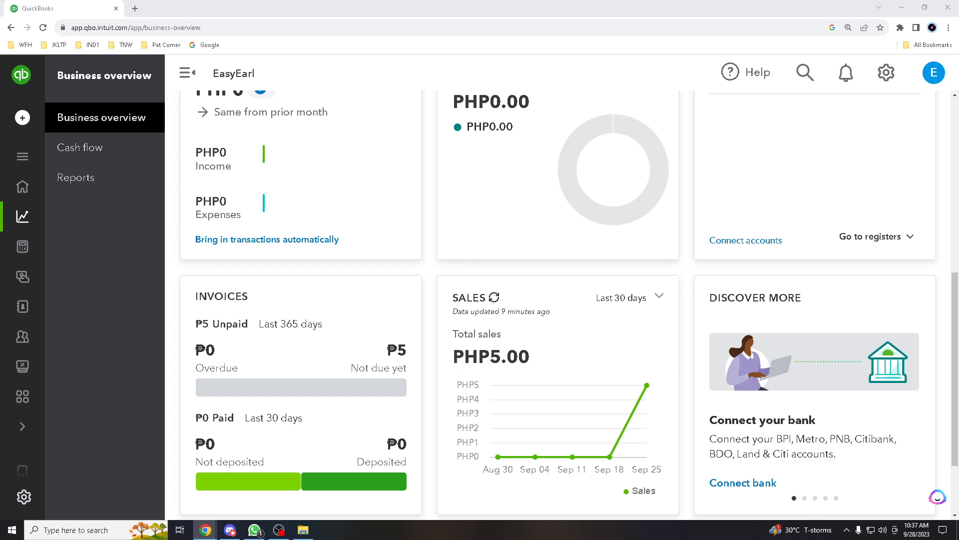
mouse_move(594, 255)
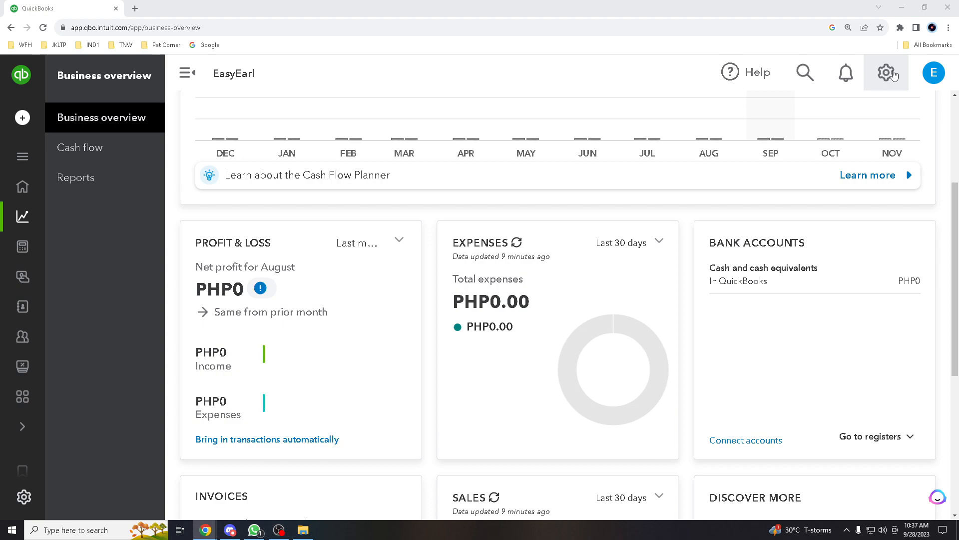
left_click(886, 72)
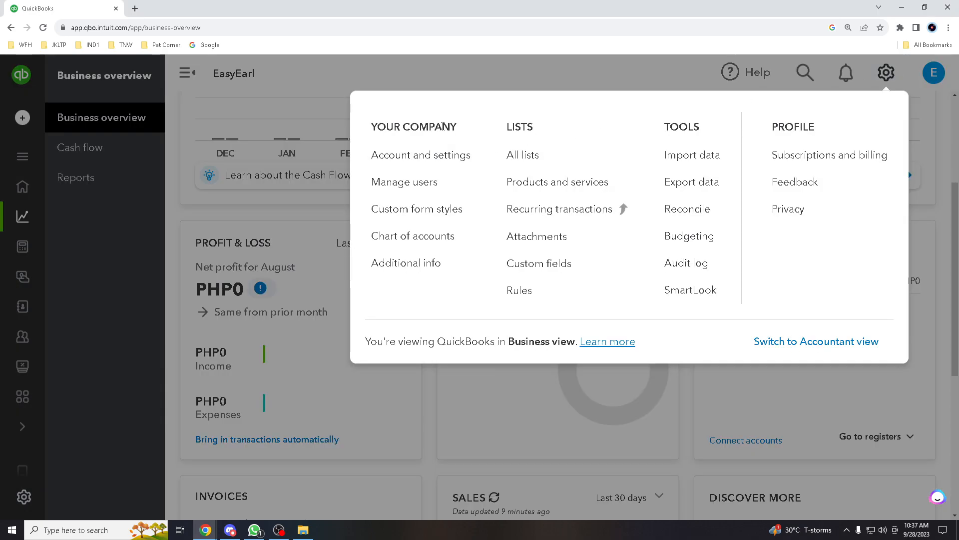
mouse_move(708, 129)
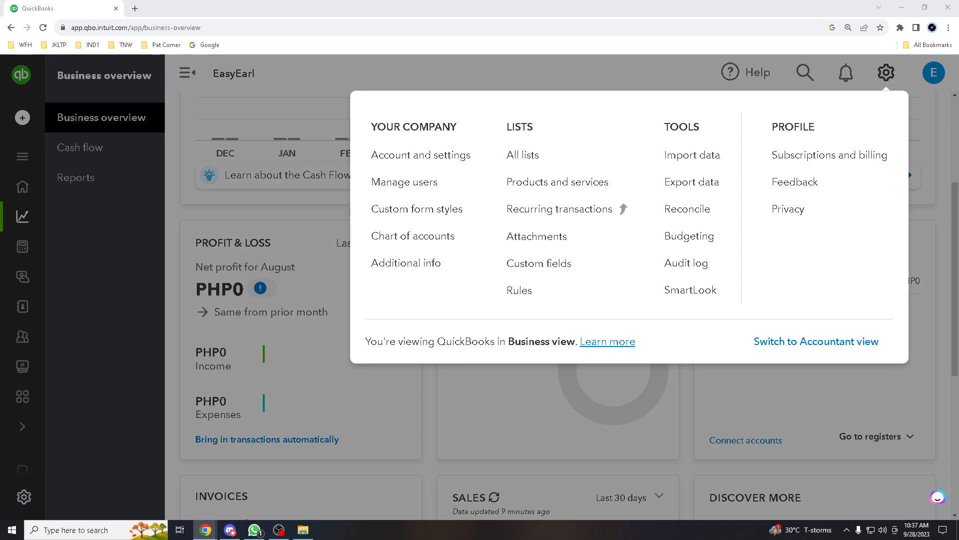
mouse_move(779, 391)
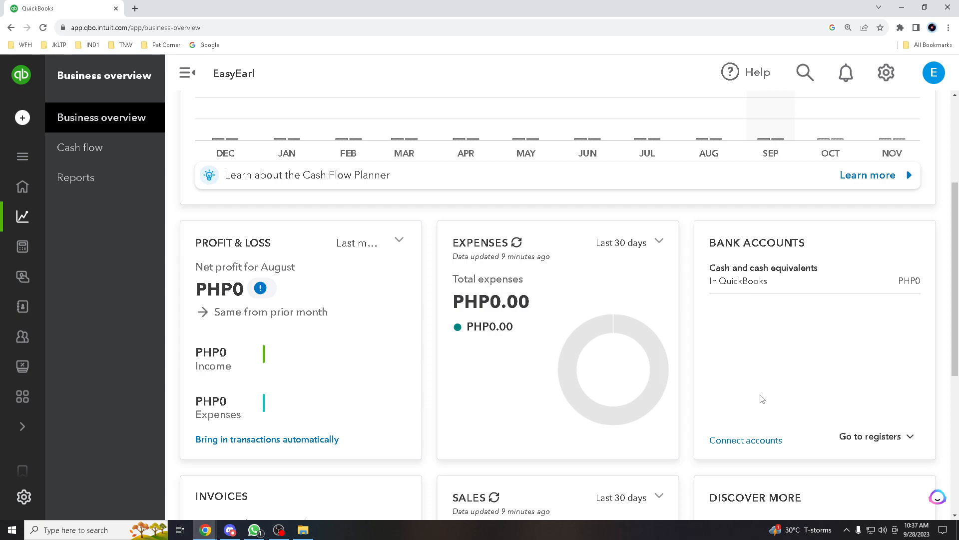
mouse_move(628, 403)
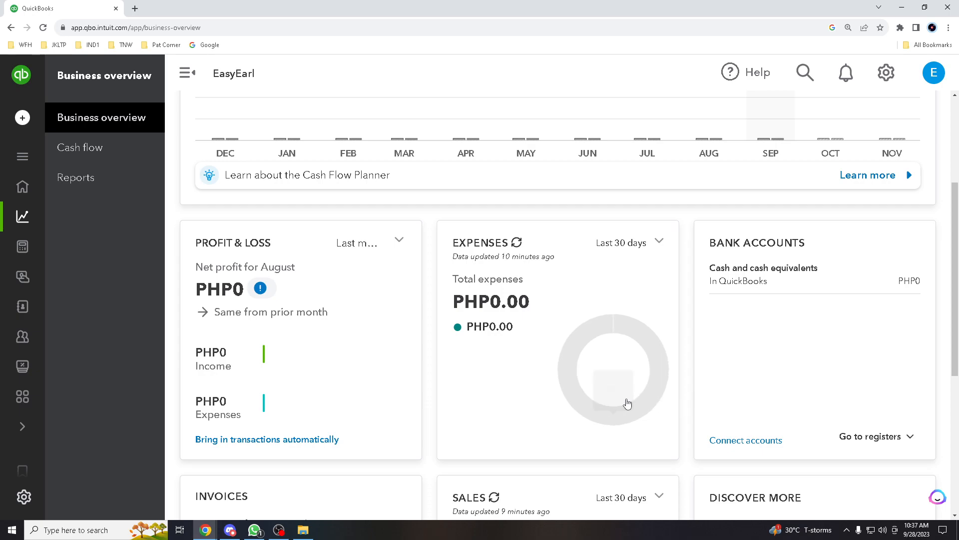
scroll("down", 3)
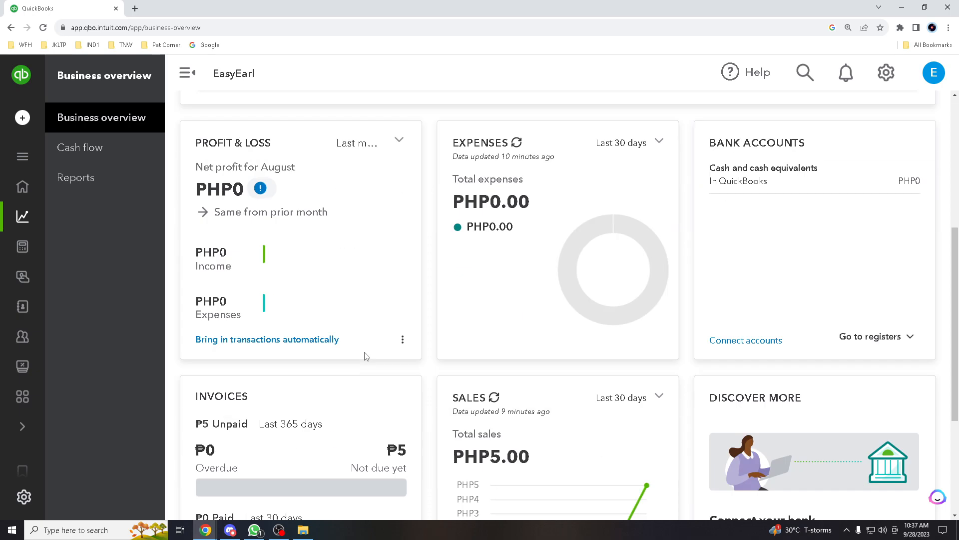
mouse_move(370, 350)
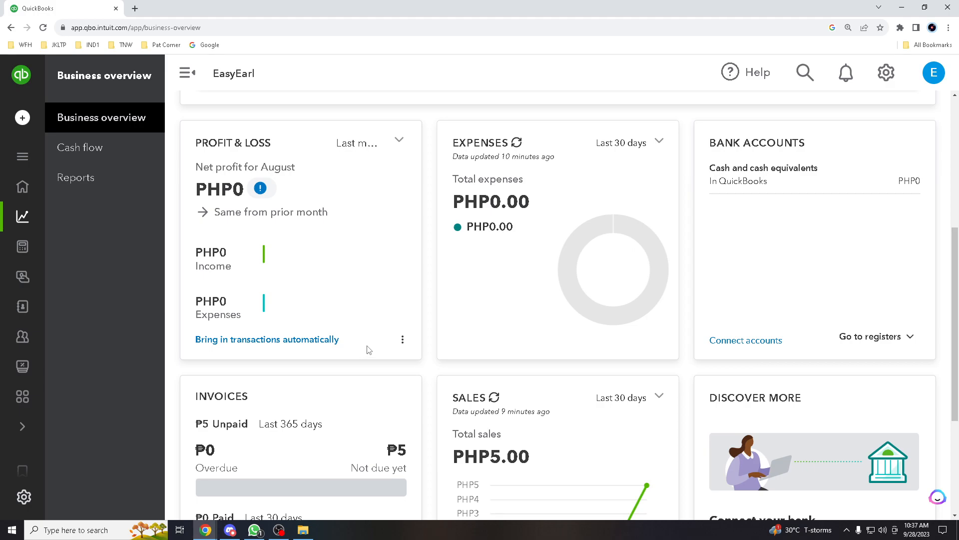
mouse_move(387, 340)
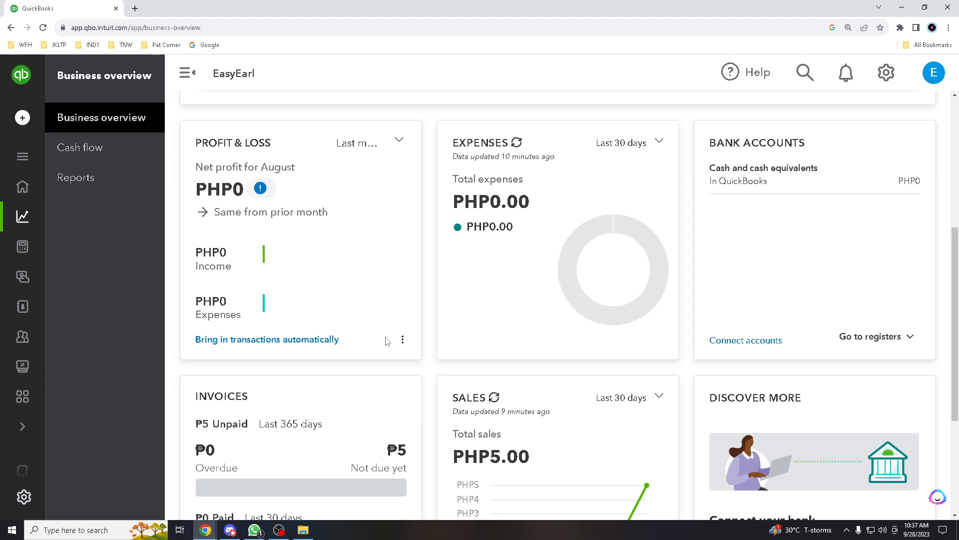
scroll("down", 3)
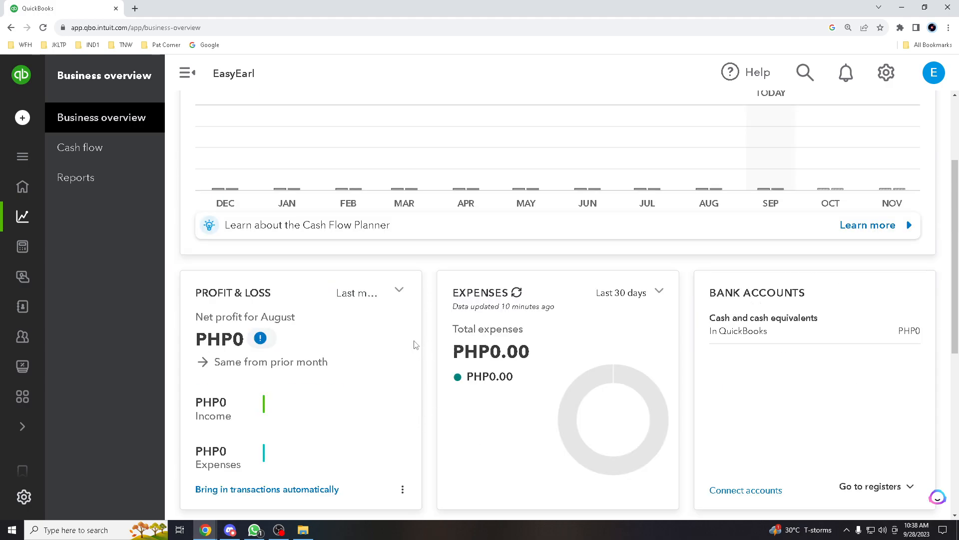
scroll("down", 3)
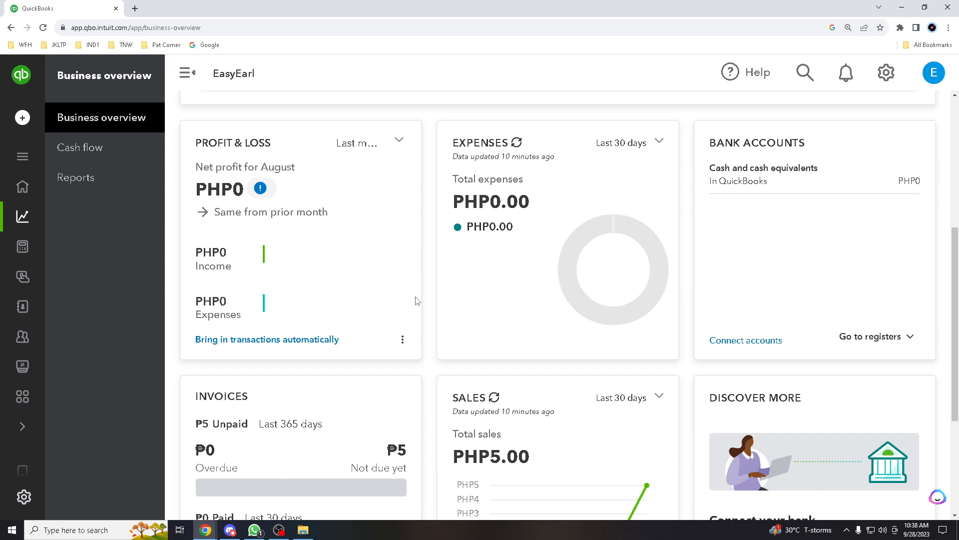
scroll("down", 3)
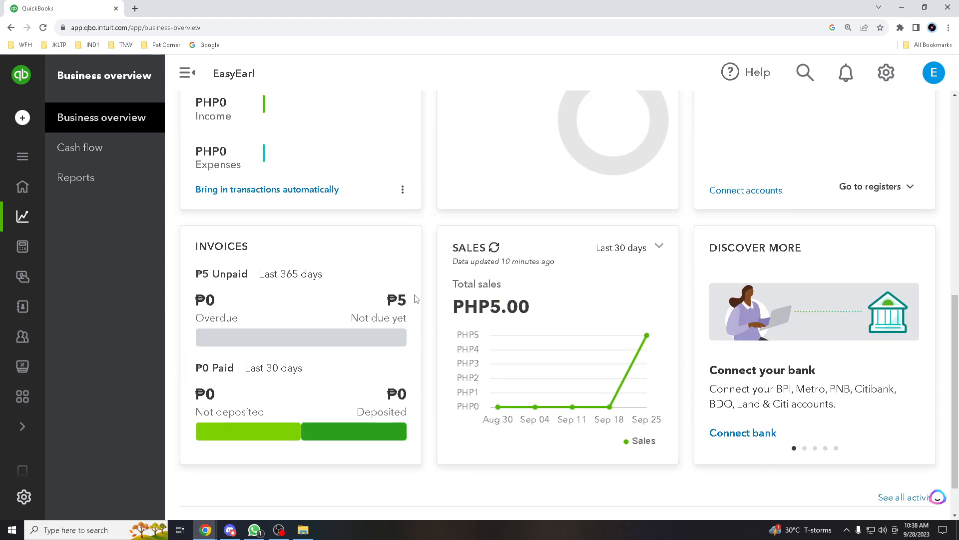